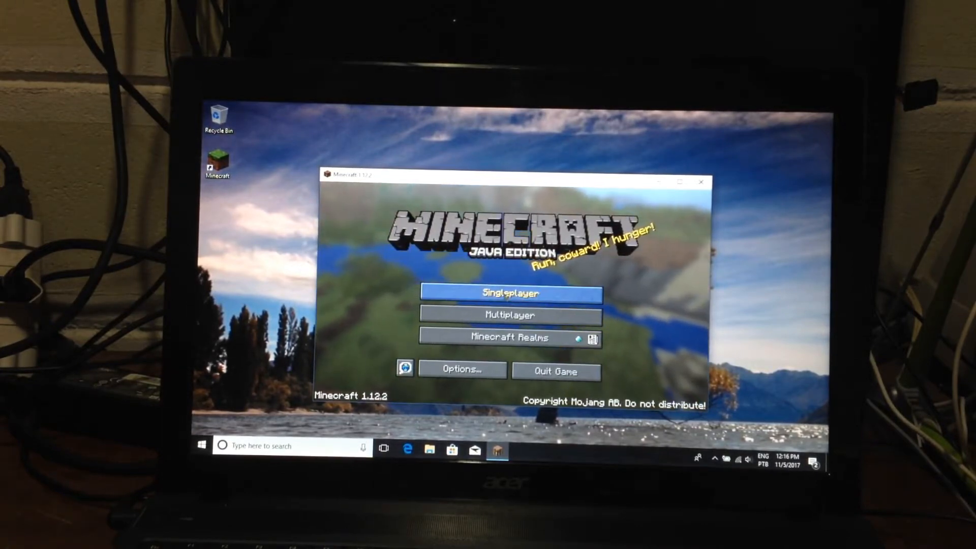
Create a new singleplayer world with Game Mode: Survival from the Java Edition title screen.
click(509, 293)
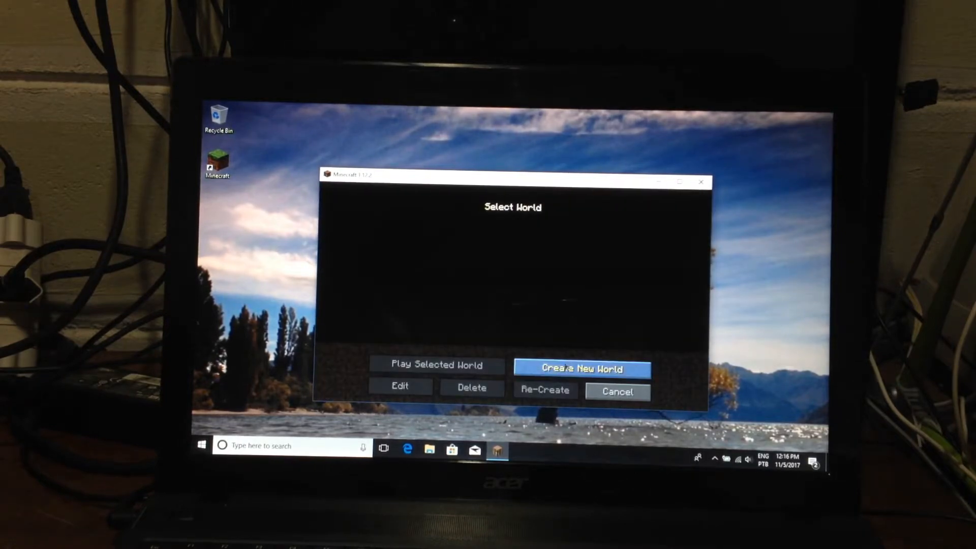
click(582, 368)
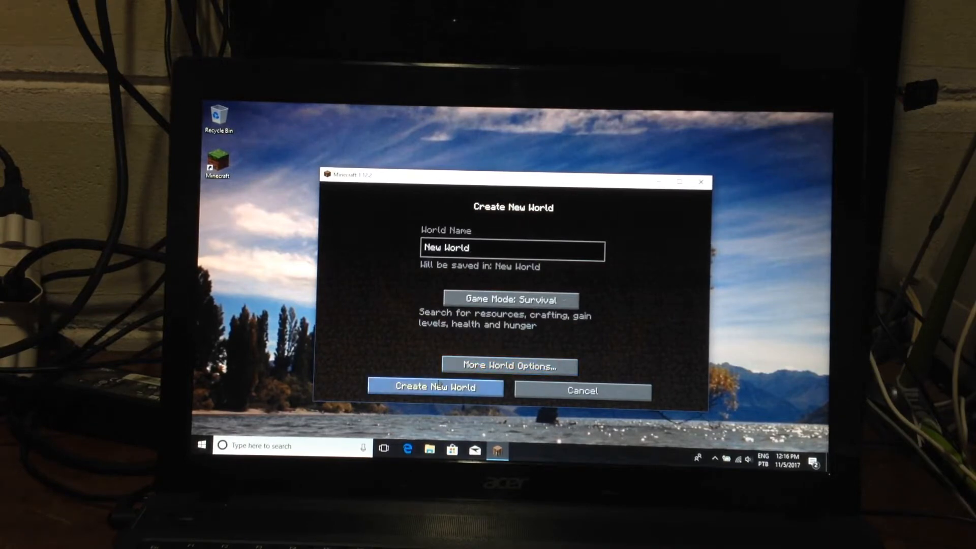
click(435, 386)
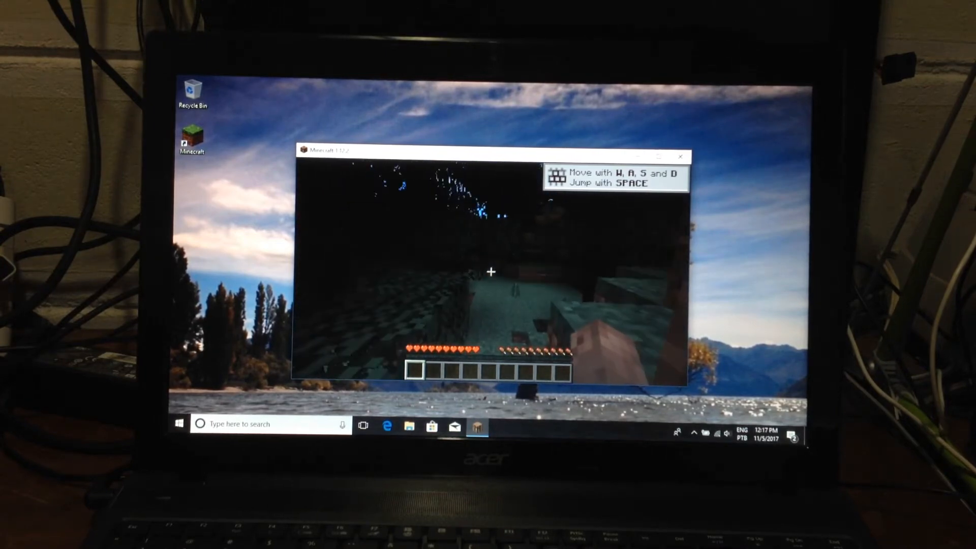
mouse_move(490, 272)
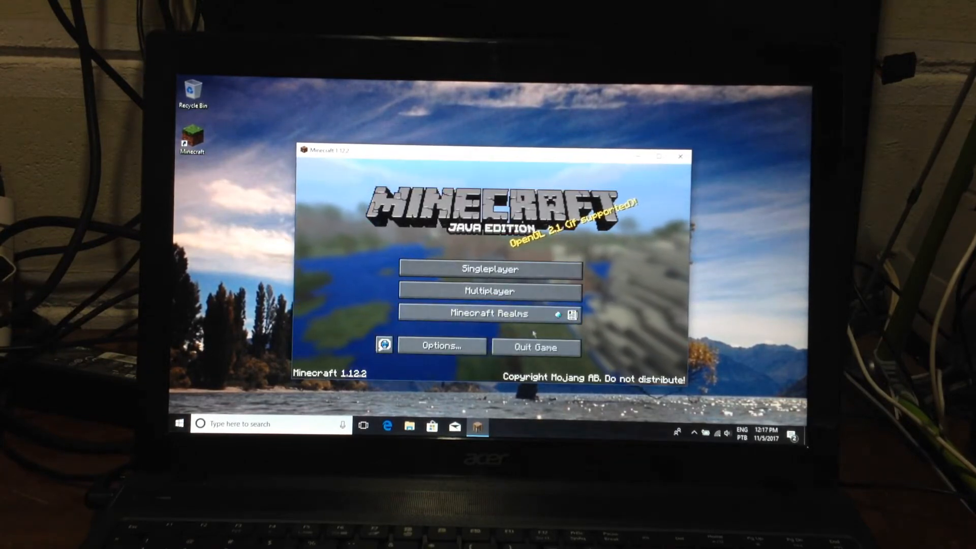
Quit Java Edition and launch Minecraft Windows 10 Edition from its Start menu tile.
click(179, 423)
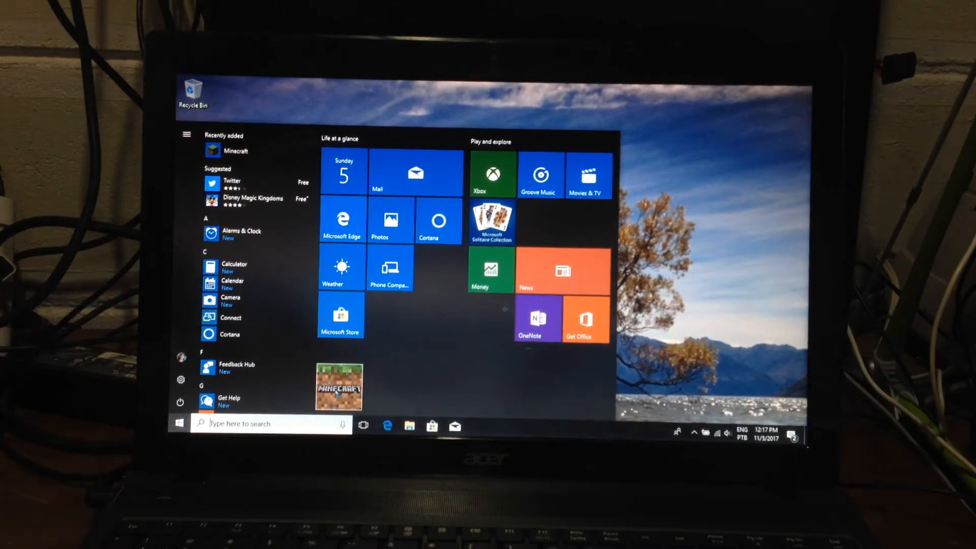
click(339, 387)
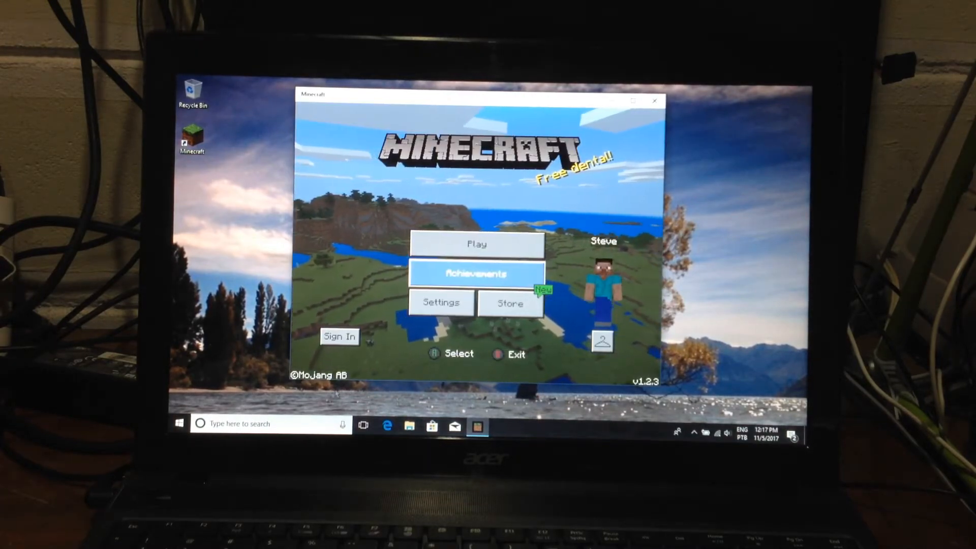
Create the new survival world My World from the Play screen's Create New option.
click(477, 243)
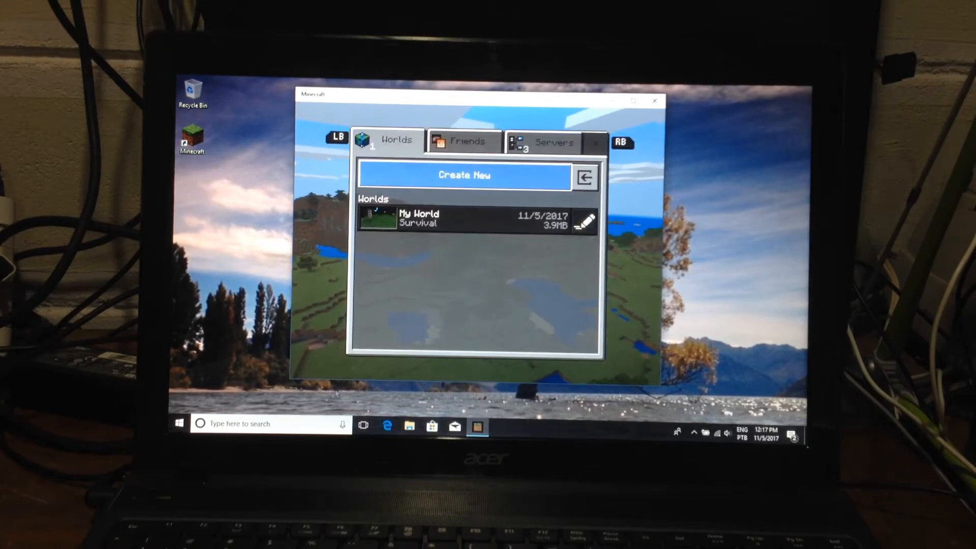
click(463, 175)
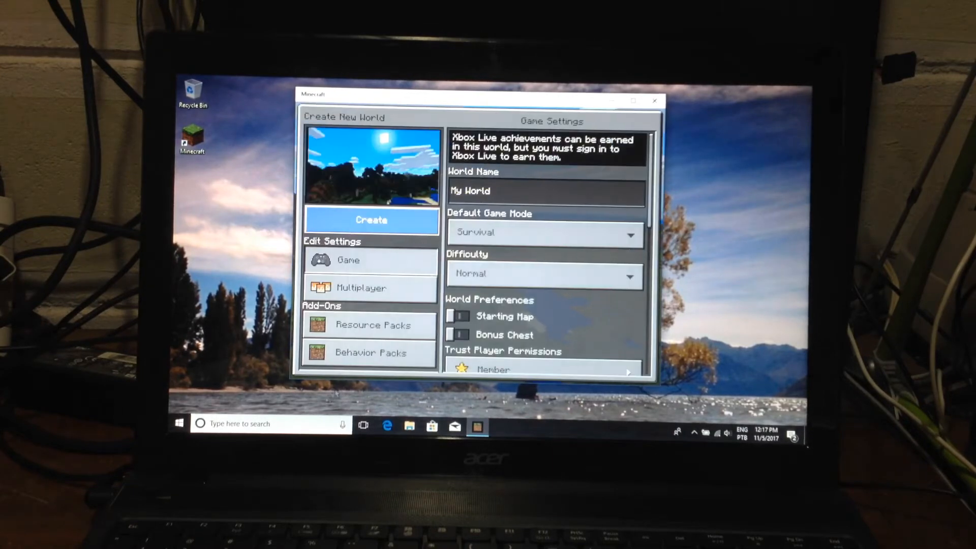
click(372, 219)
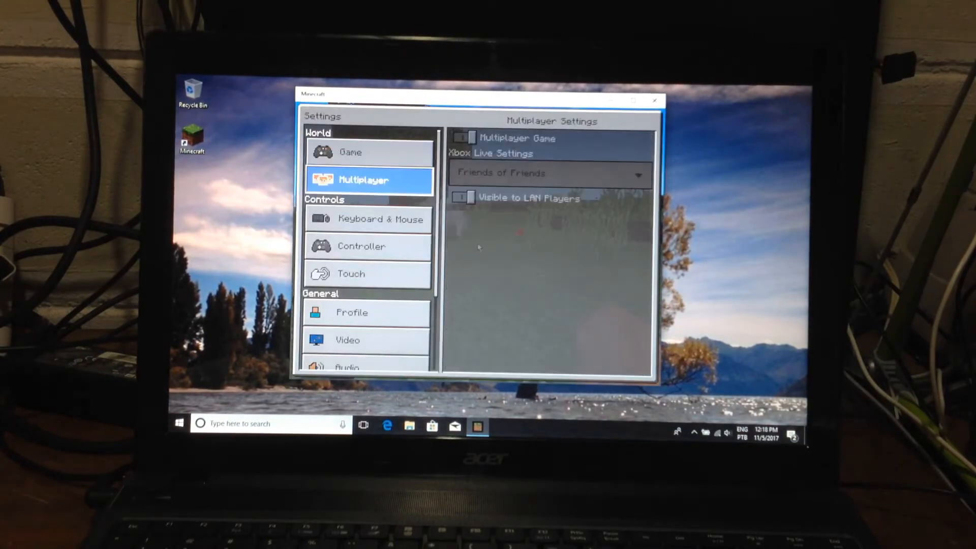
Look through Video Settings from brightness and graphics options down to Render Distance.
click(347, 339)
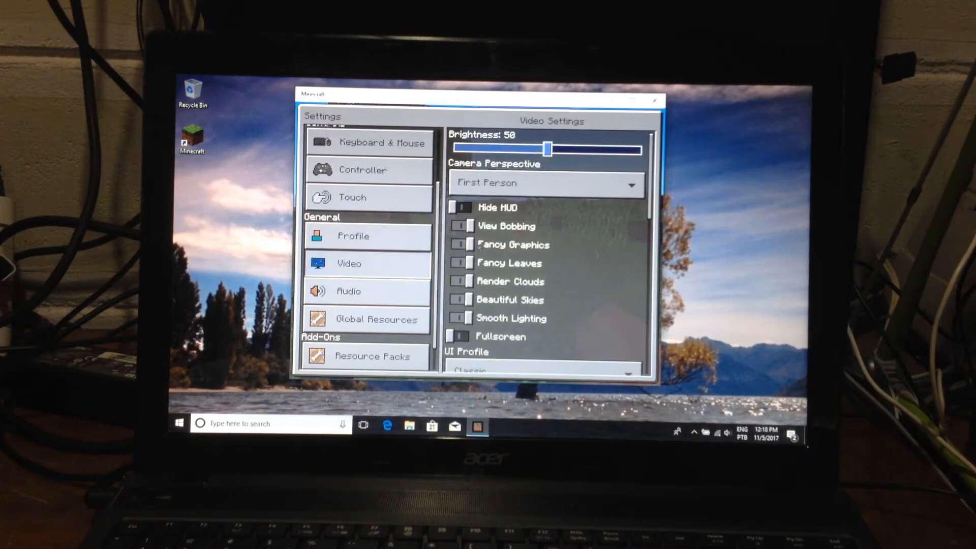
click(462, 226)
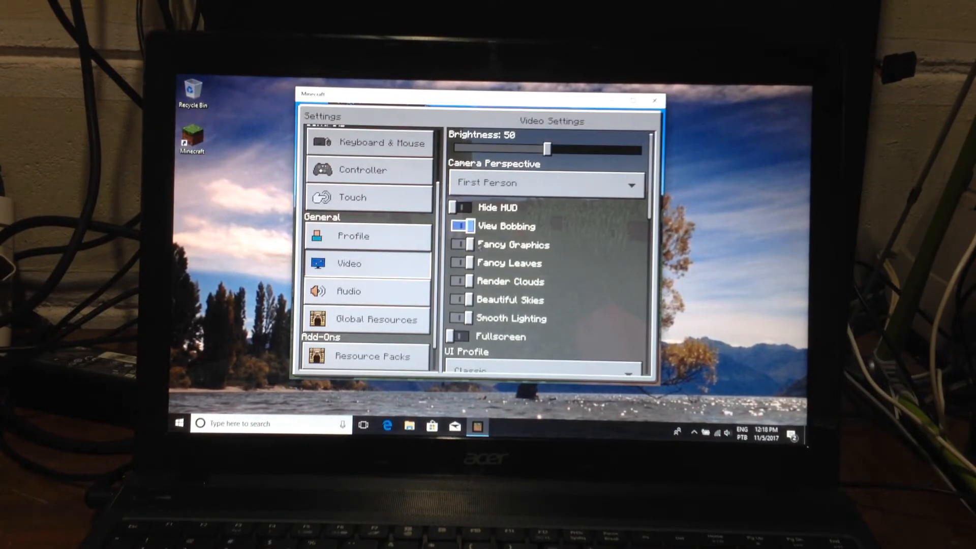
scroll(down, 3)
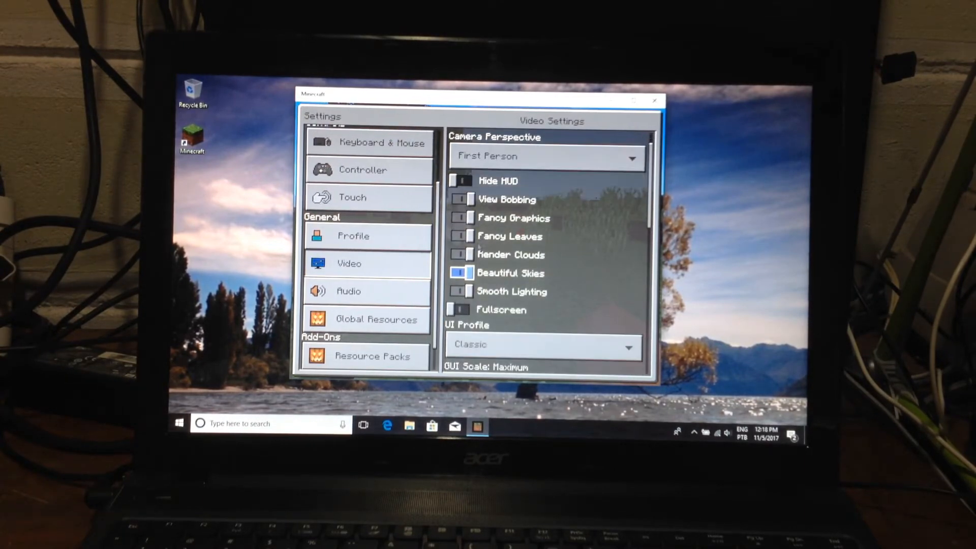
scroll(down, 3)
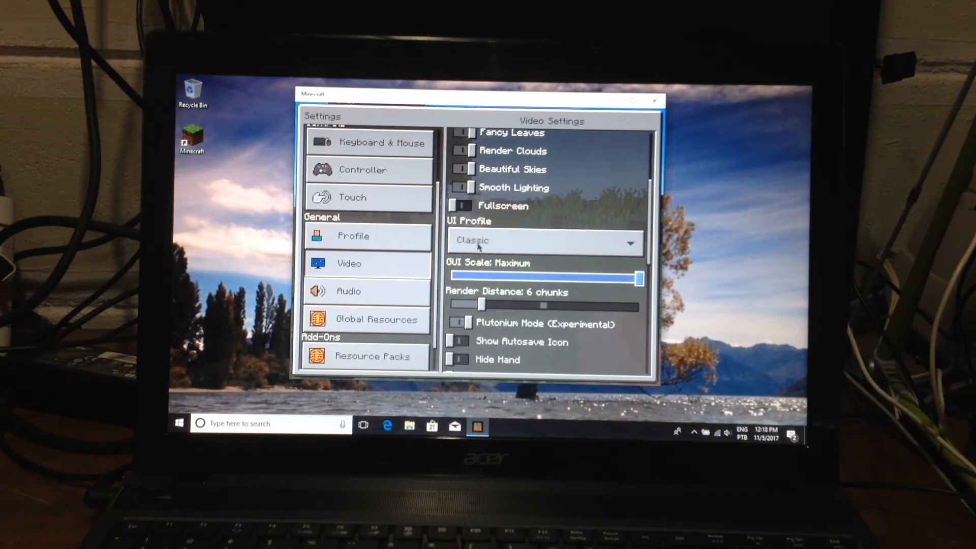
scroll(down, 3)
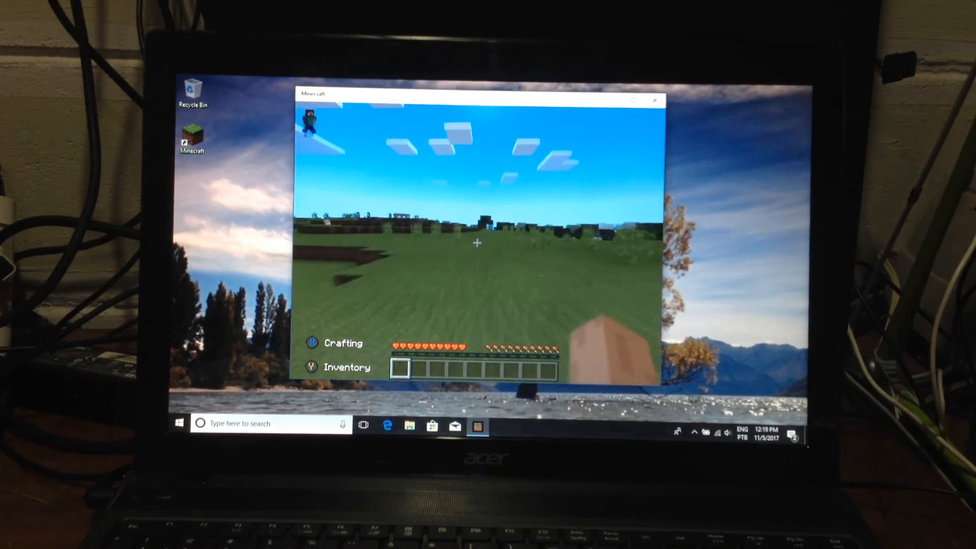
mouse_move(476, 243)
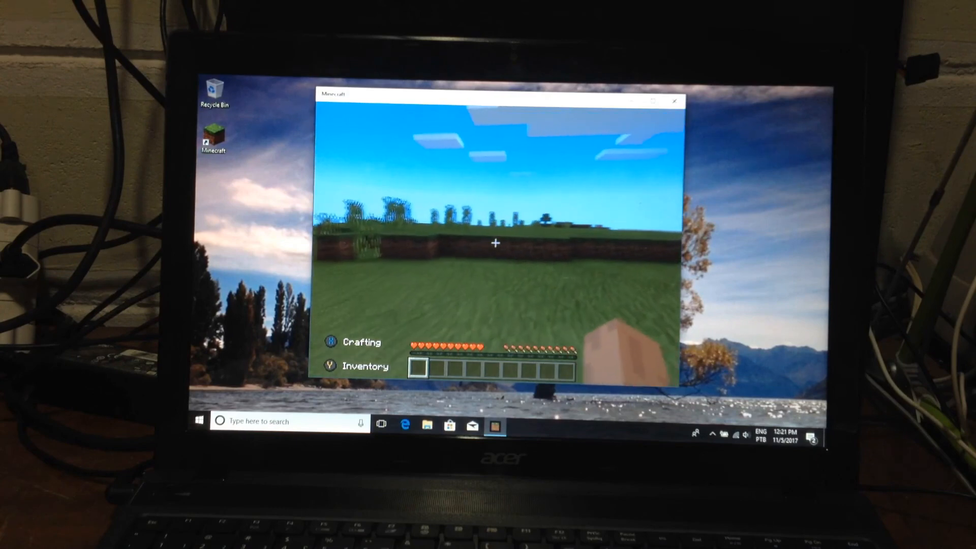
mouse_move(495, 243)
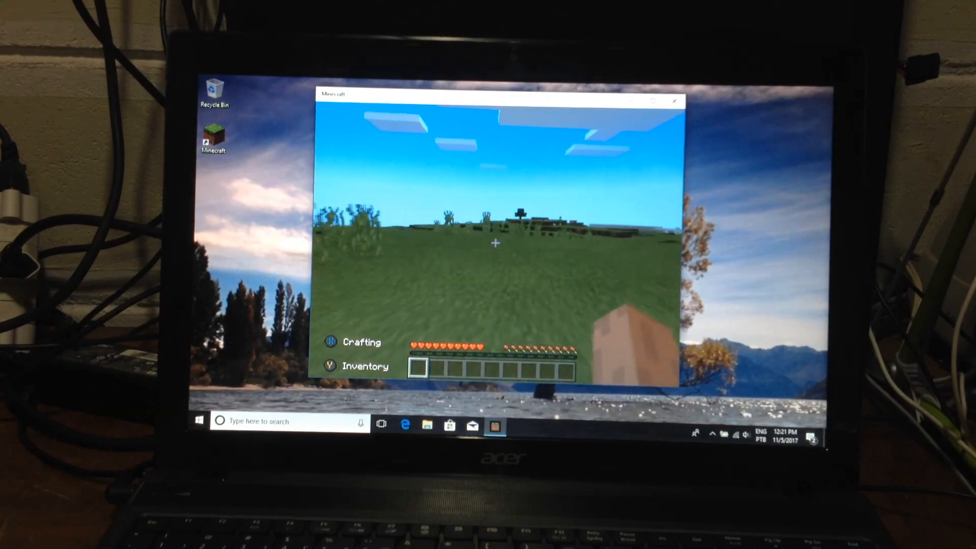